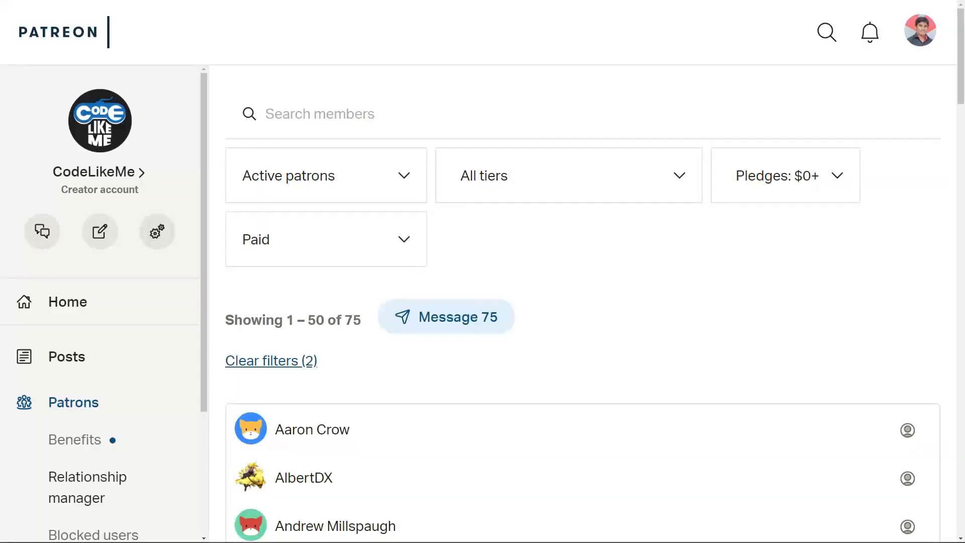
- Enter Landscape editing mode on the level to paint layers
scroll("down", 3)
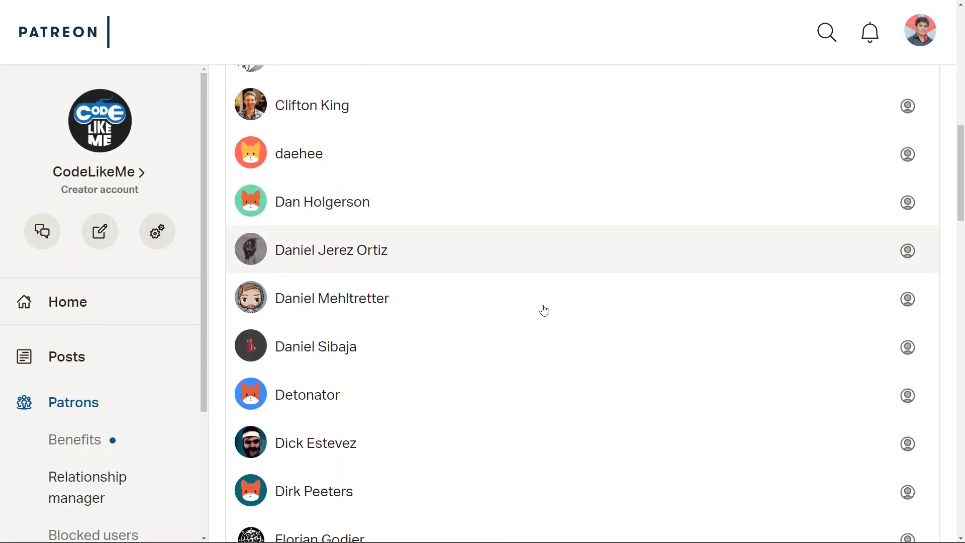
scroll("down", 3)
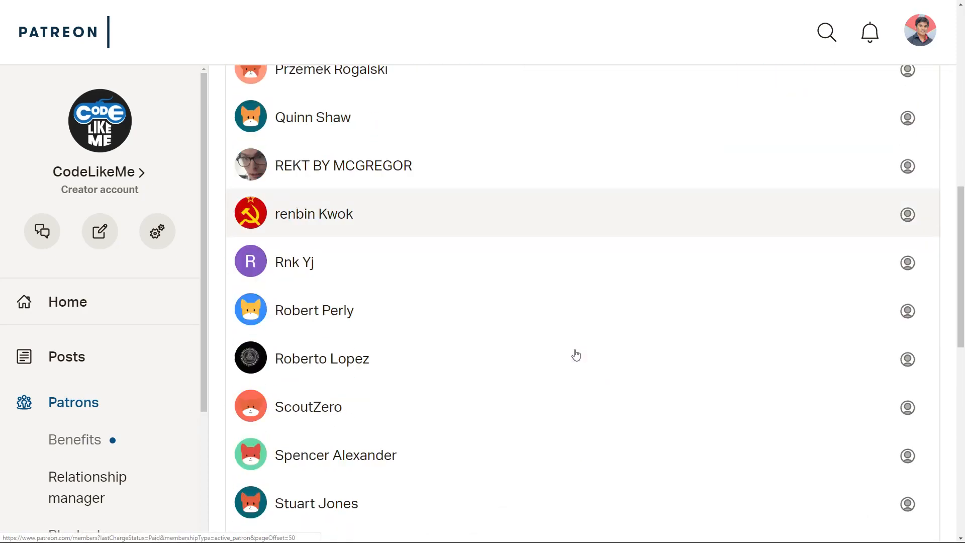
left_click(605, 470)
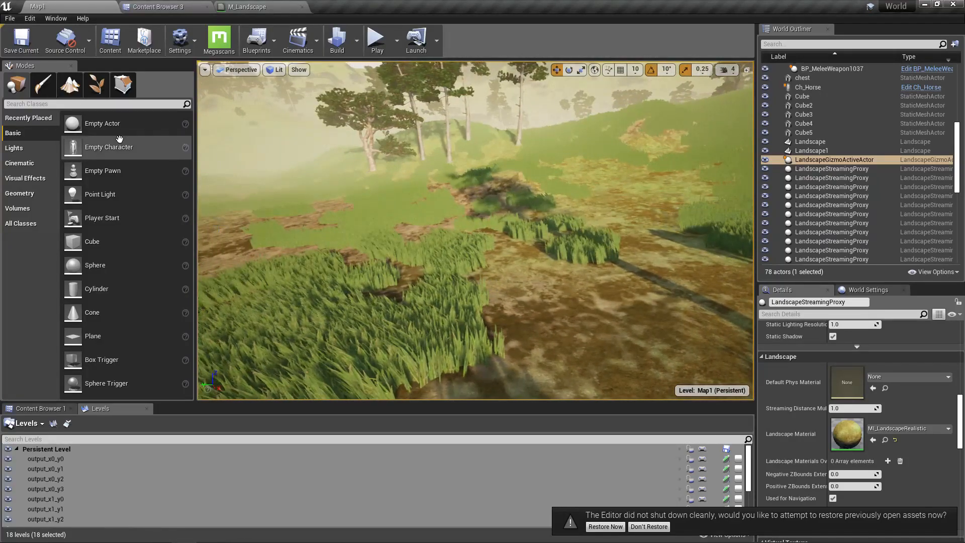
left_click(123, 84)
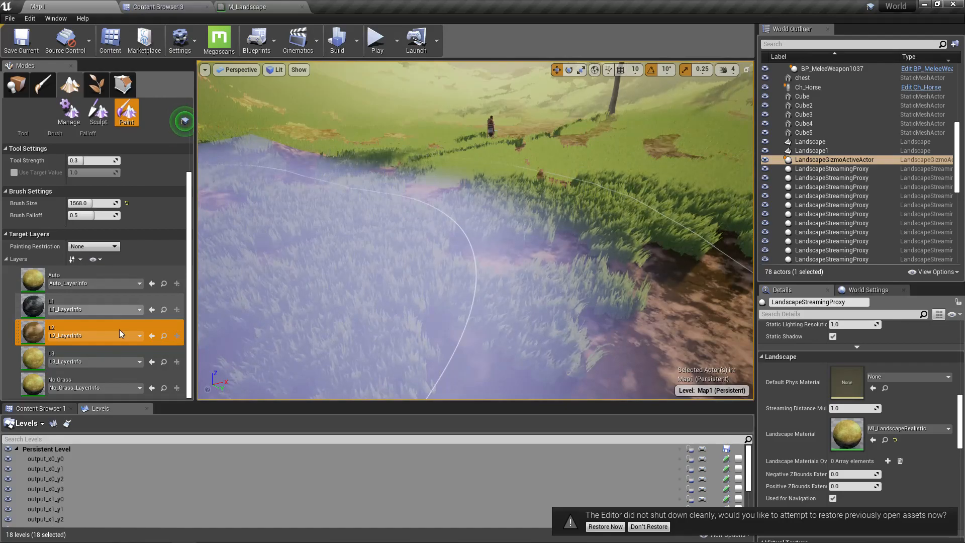
- Choose the L2 layer, then the No Grass layer, as the paint target
left_click(87, 383)
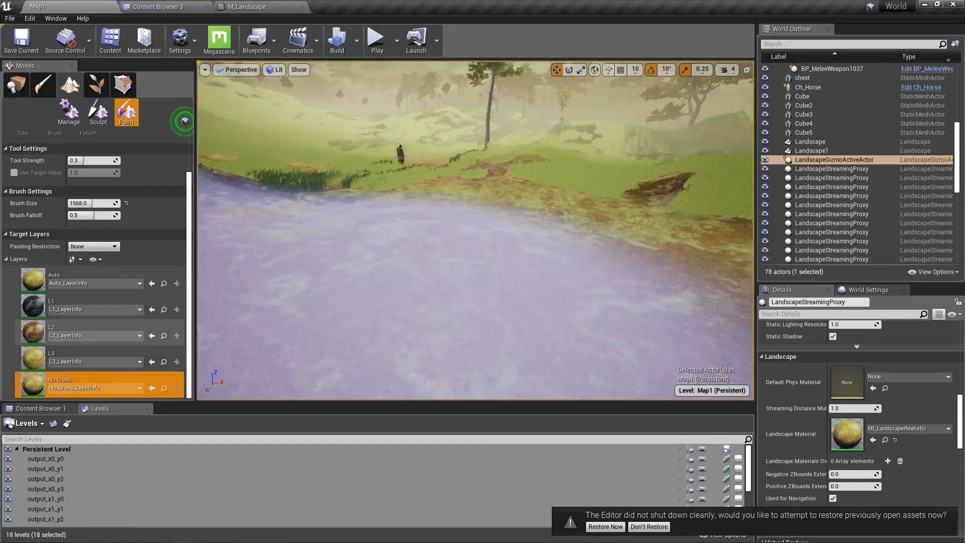
left_click(87, 335)
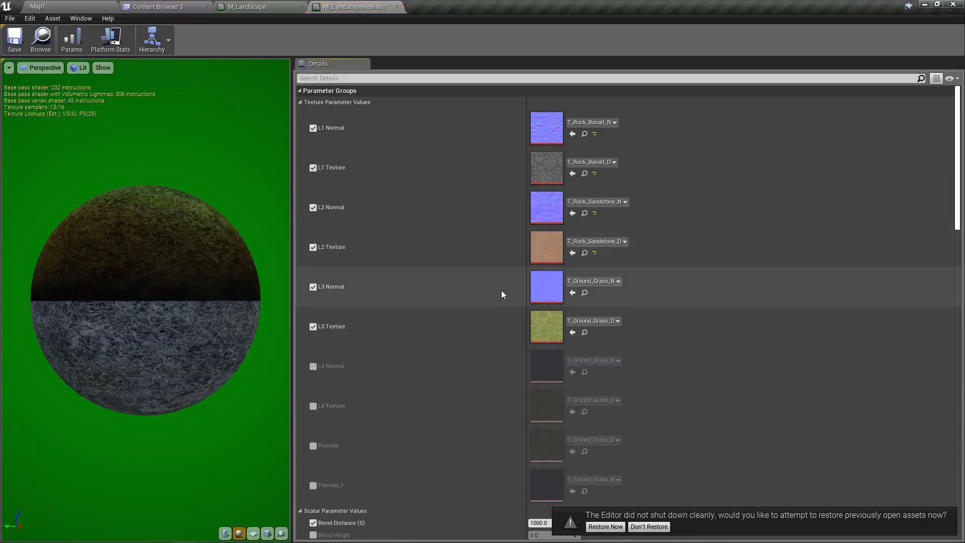
- Select the Grass output node in the M_Landscape graph, then return to the level view
scroll("down", 3)
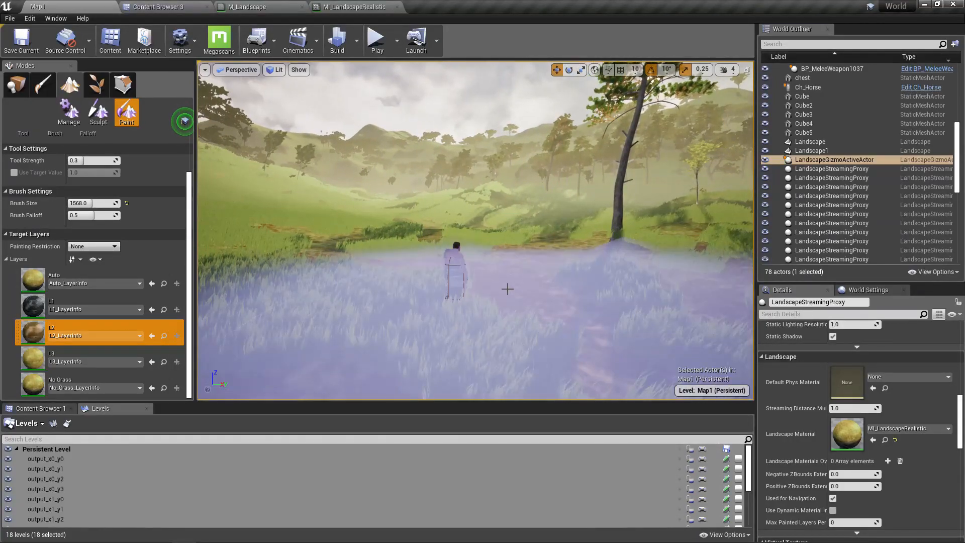
left_click(347, 6)
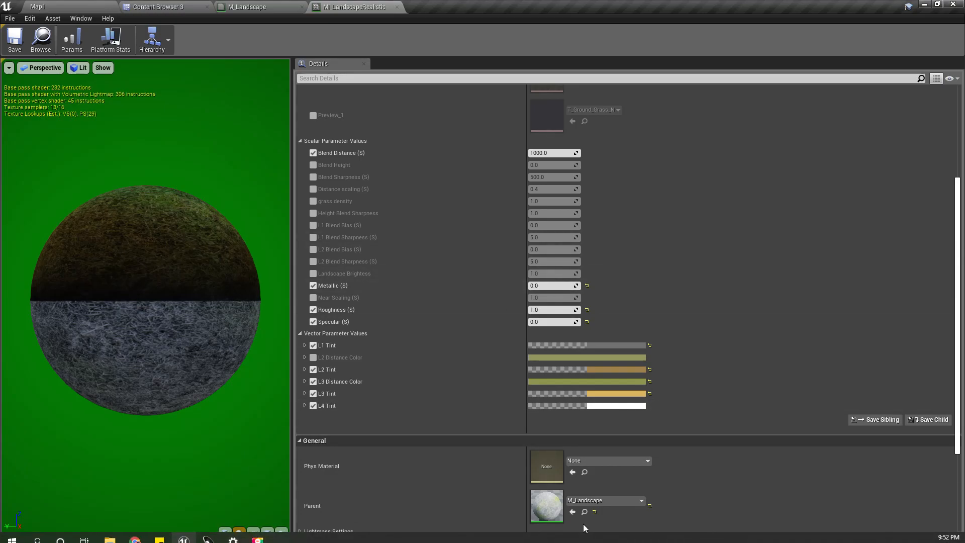
mouse_move(547, 505)
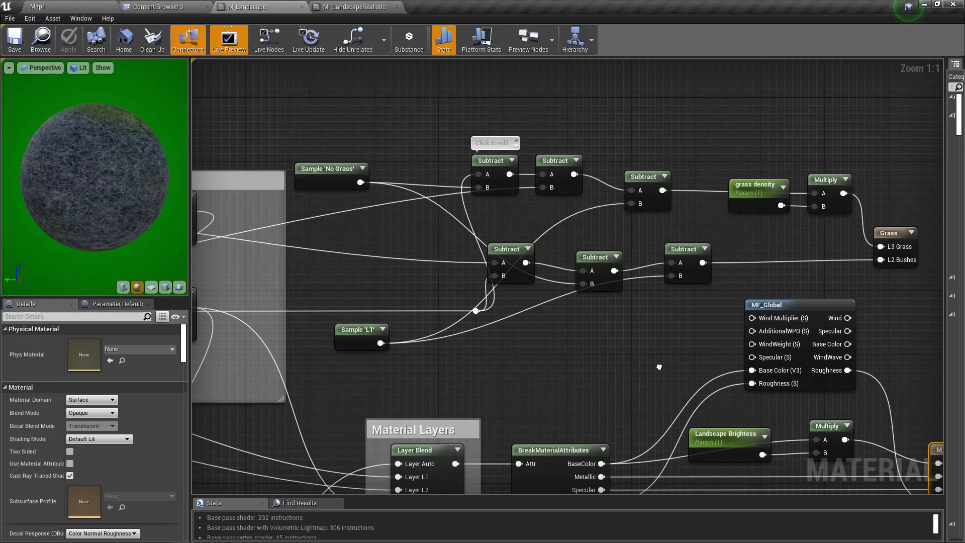
left_click_drag(659, 367, 517, 332)
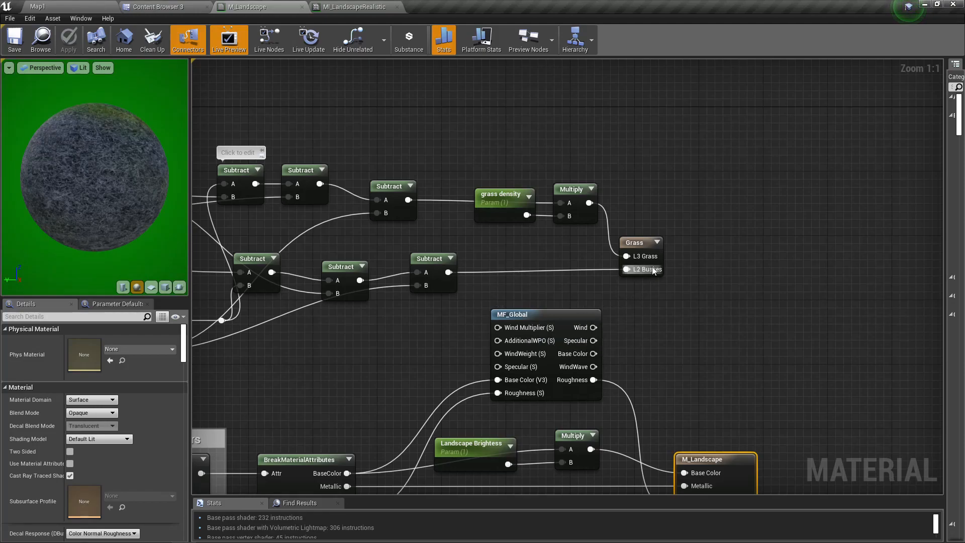
left_click(633, 242)
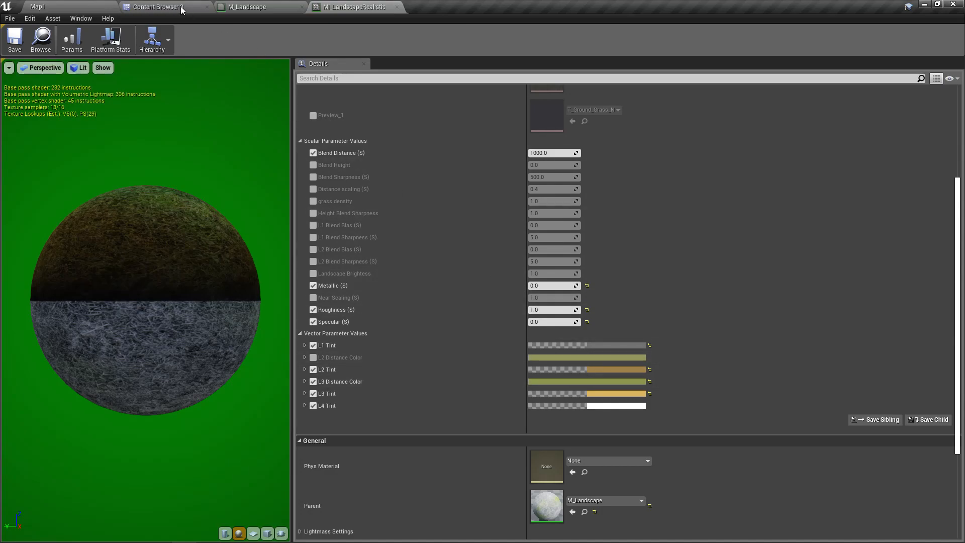
left_click(39, 7)
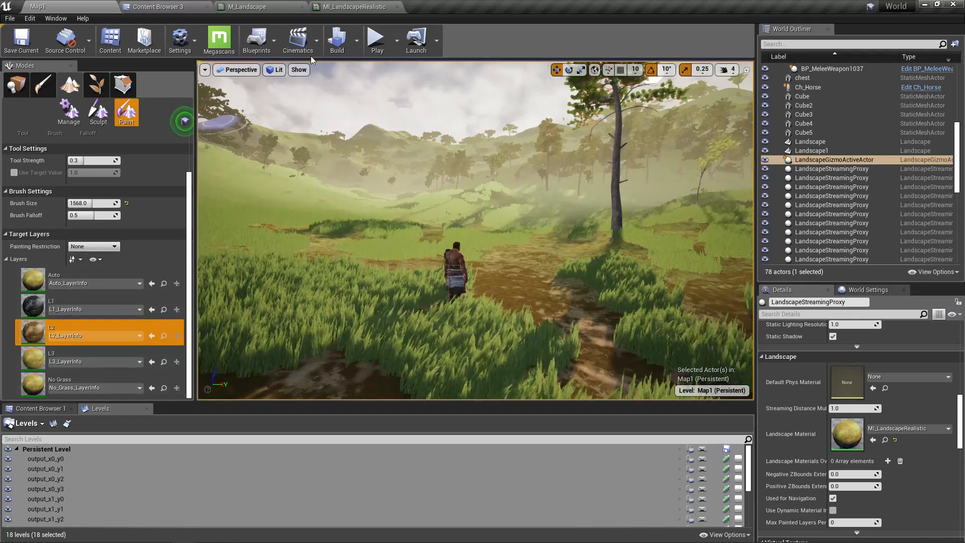
mouse_move(353, 7)
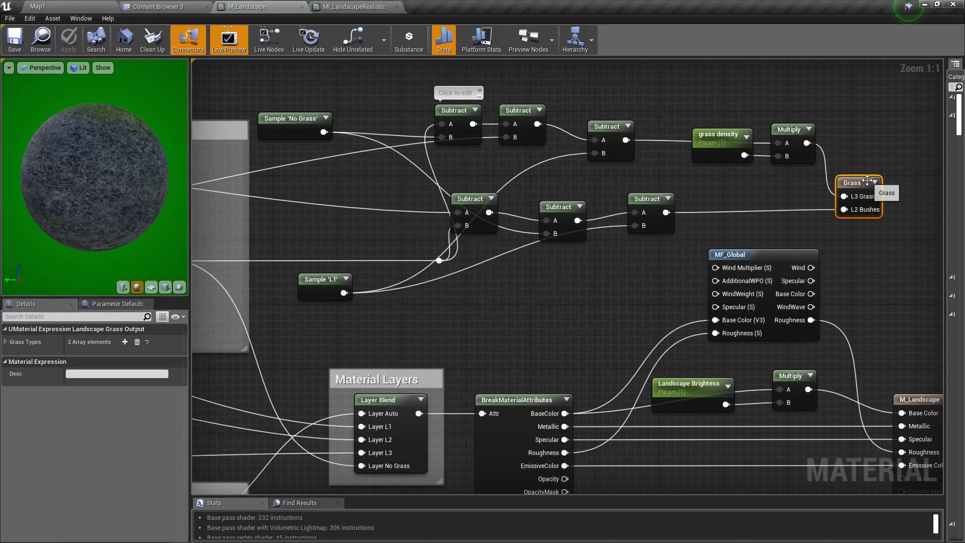
- Expand the Grass Types list and add a Landscape Layer Sample node via the 'Sample' search
left_click(4, 342)
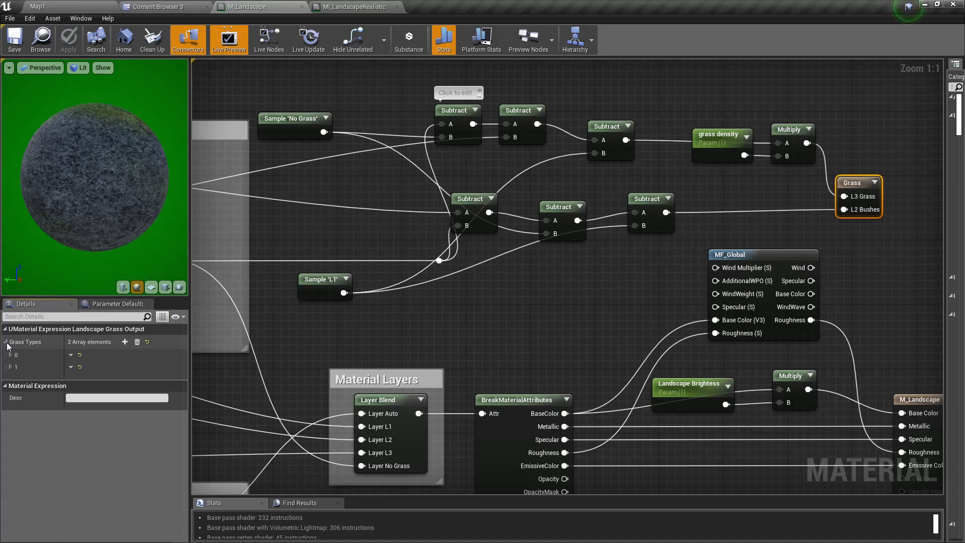
left_click(10, 355)
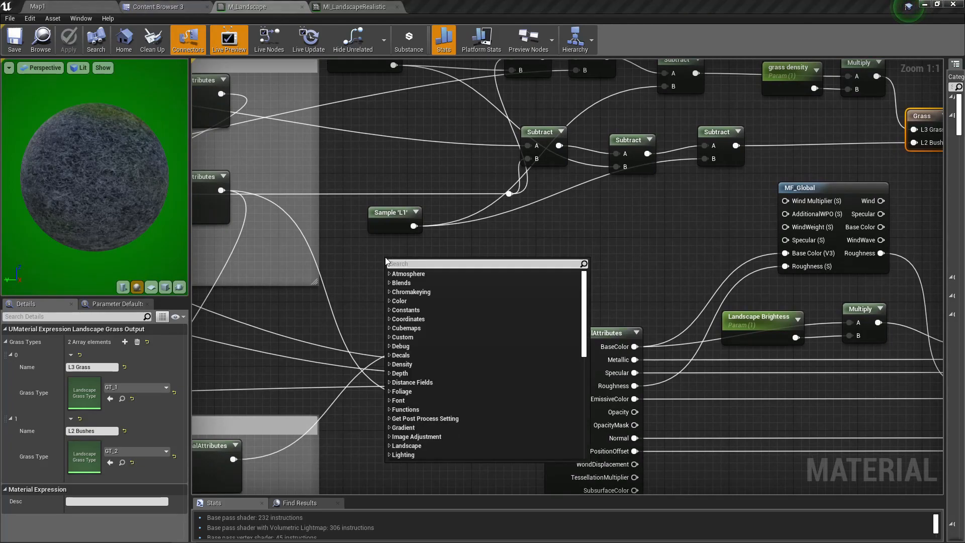
type("Sample")
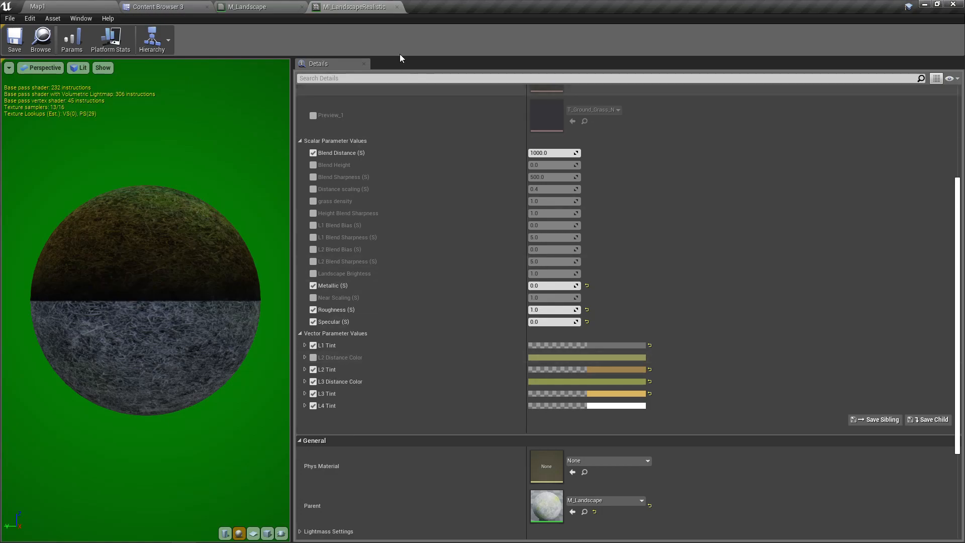
left_click(252, 7)
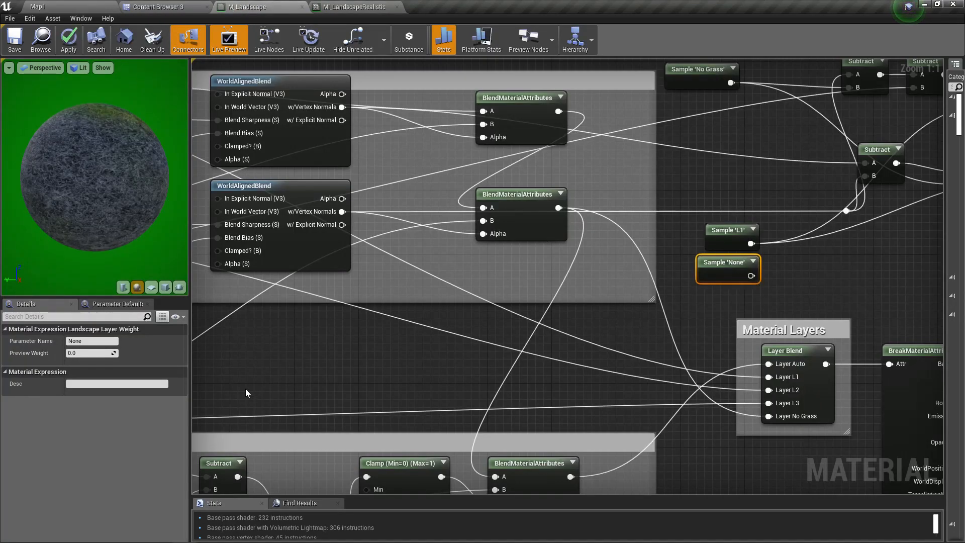
- Name the new sample node's parameter L2 and select the middle Subtract node of the lower chain
left_click(92, 341)
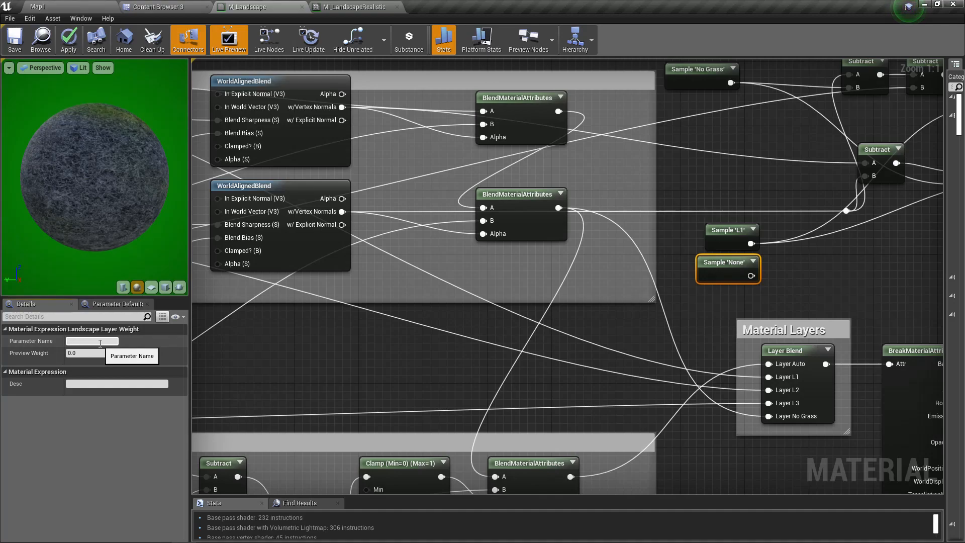
type("L2")
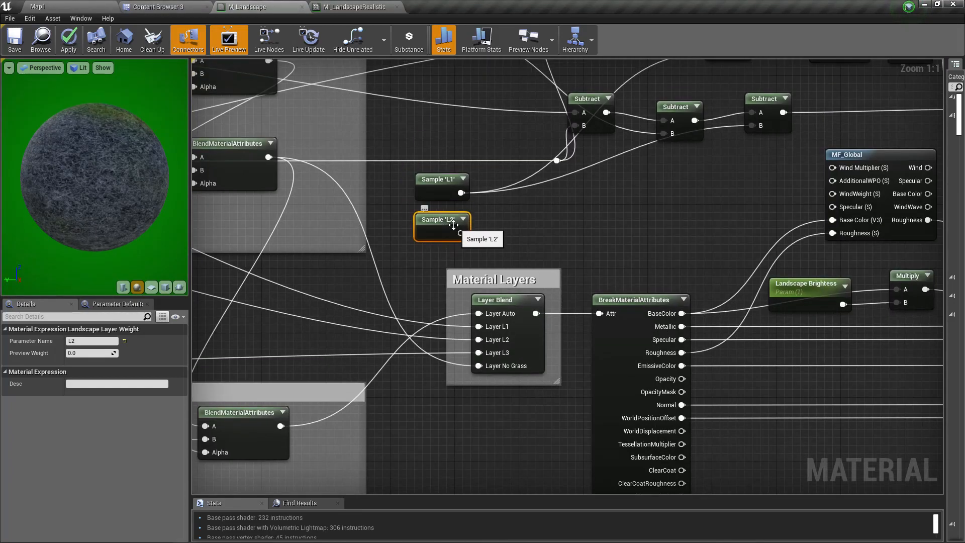
mouse_move(501, 302)
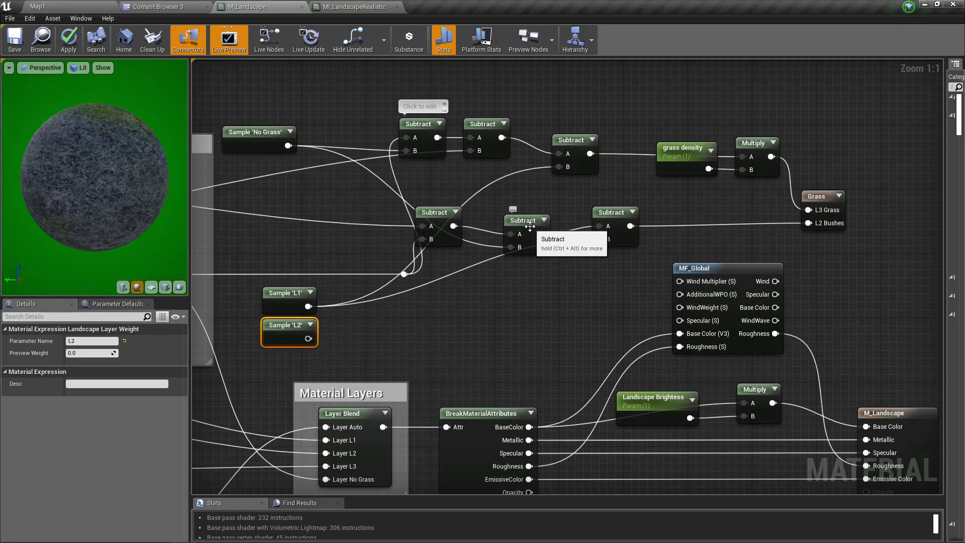
left_click(526, 212)
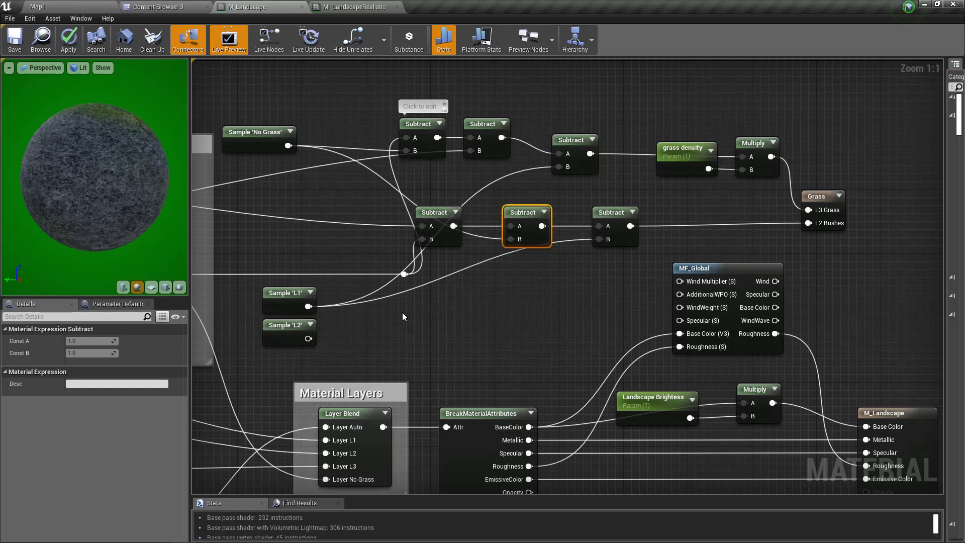
mouse_move(569, 165)
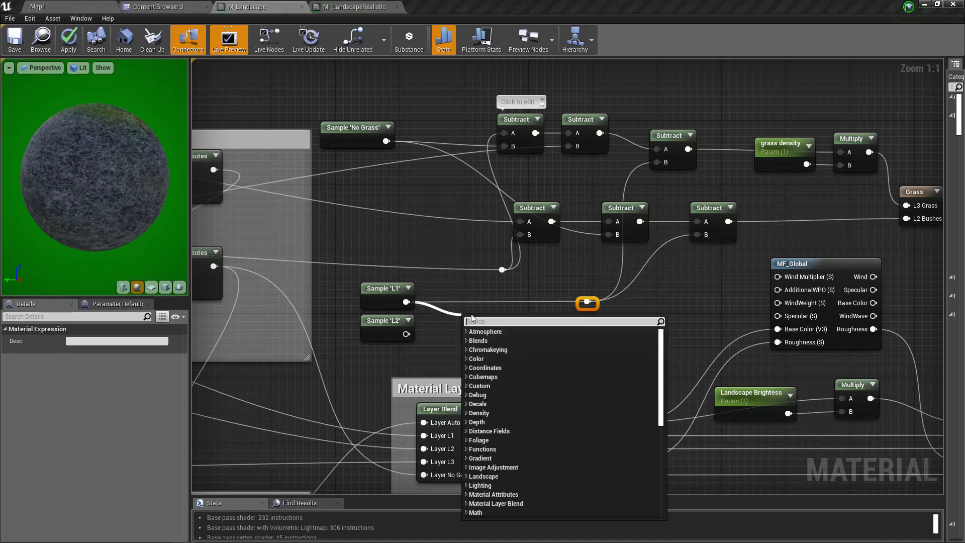
- Add Sample 'L1' and 'L2' into the Subtract chain and apply the material changes
left_click(484, 320)
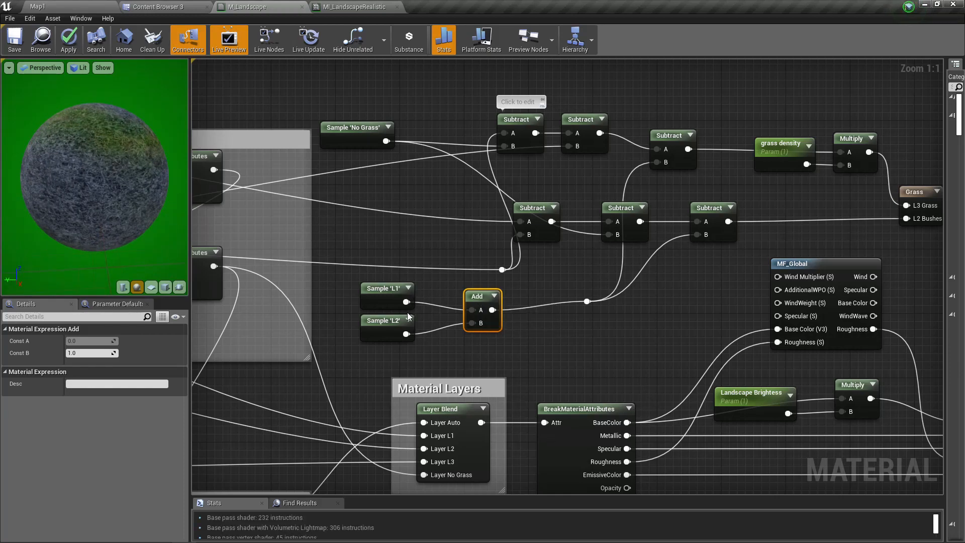
mouse_move(566, 330)
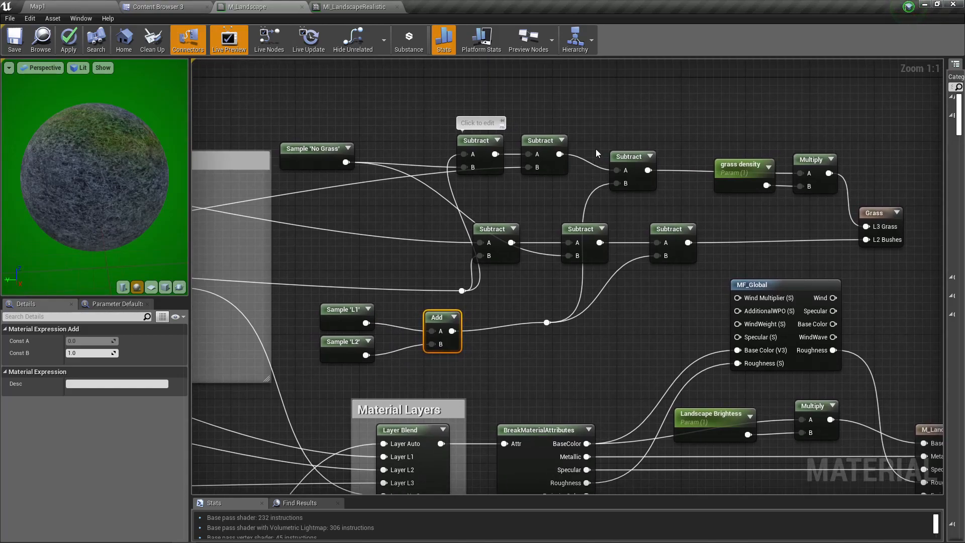
mouse_move(651, 198)
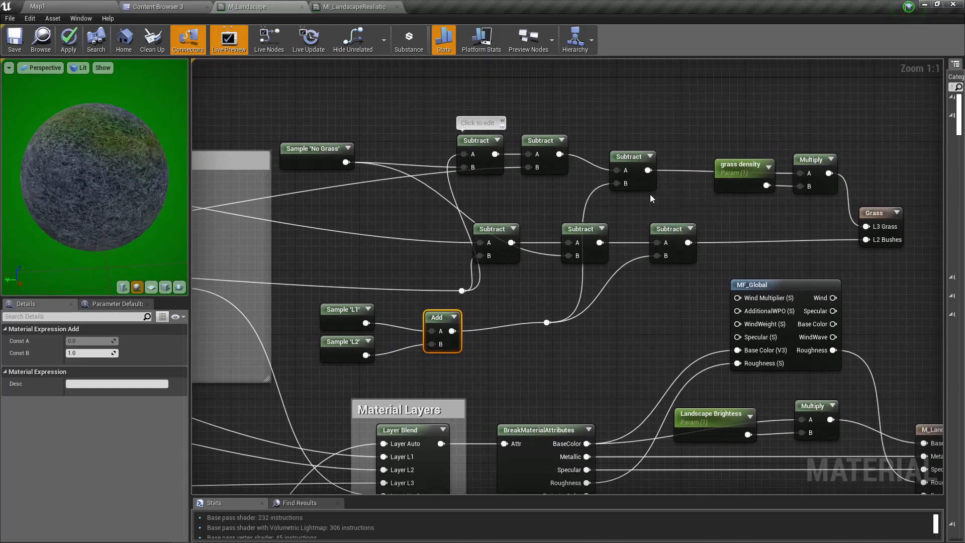
mouse_move(679, 204)
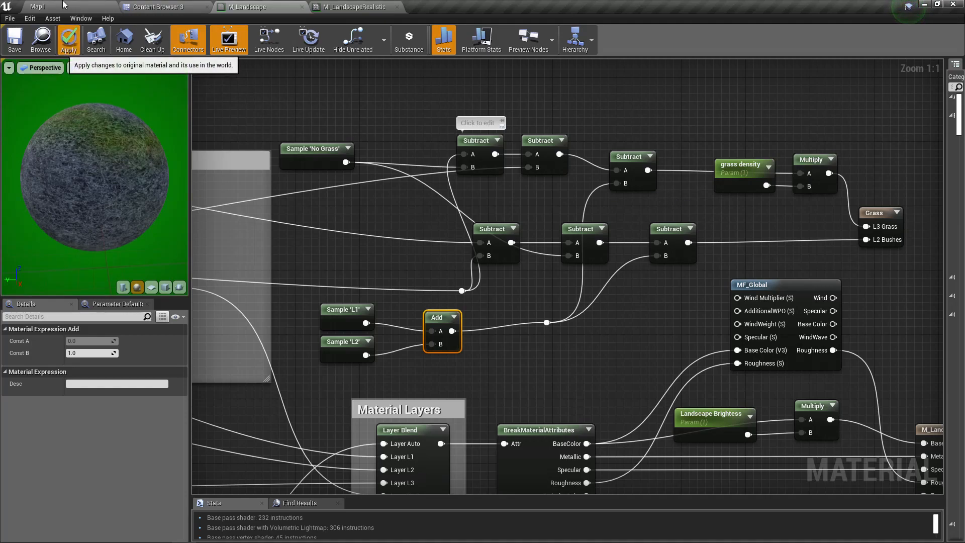
left_click(69, 39)
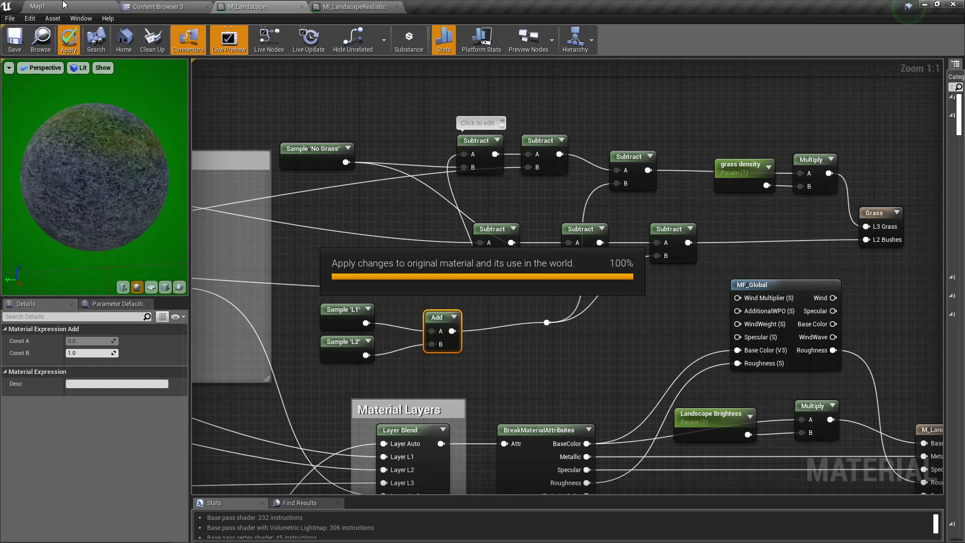
left_click(68, 38)
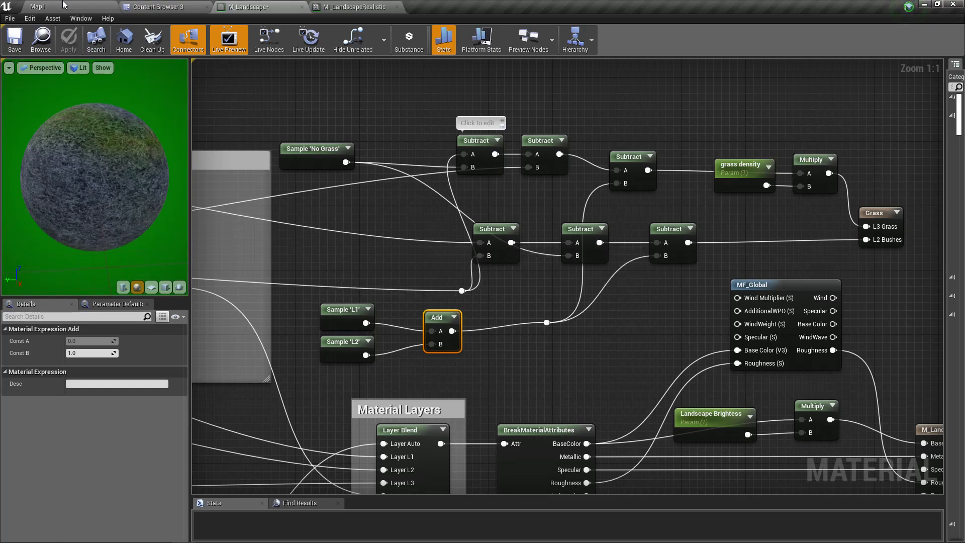